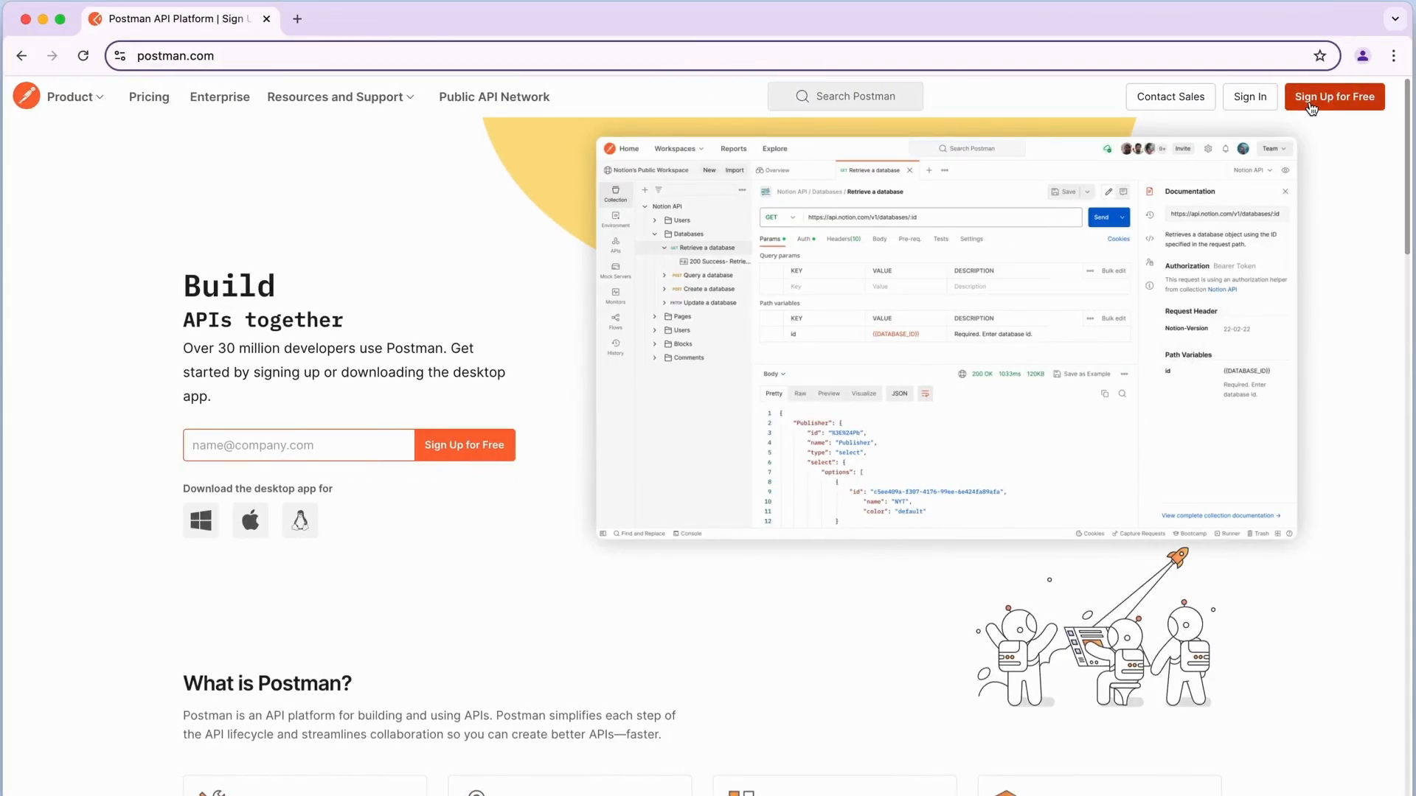
- Download the Postman desktop app for Apple chip Macs from postman.com
left_click(1333, 97)
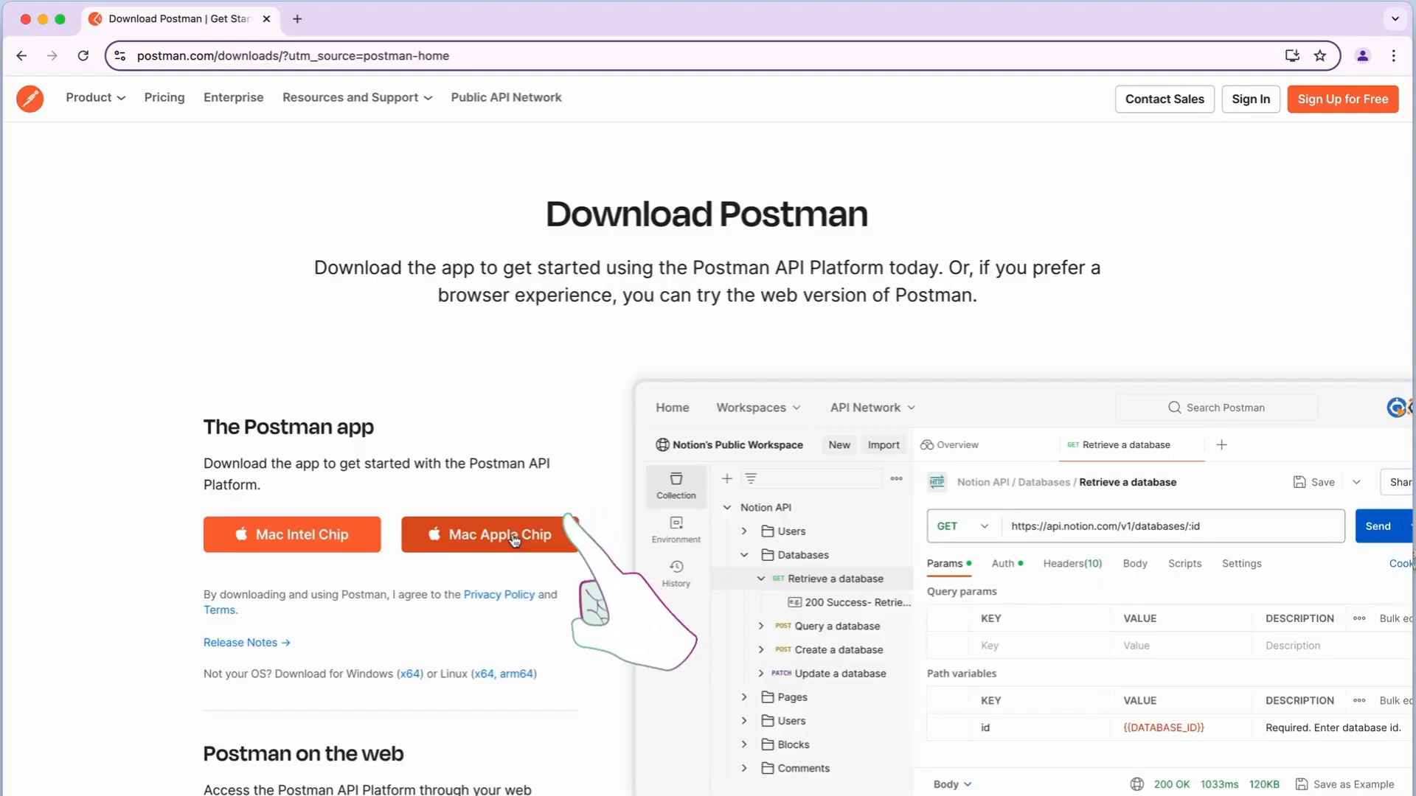
left_click(491, 534)
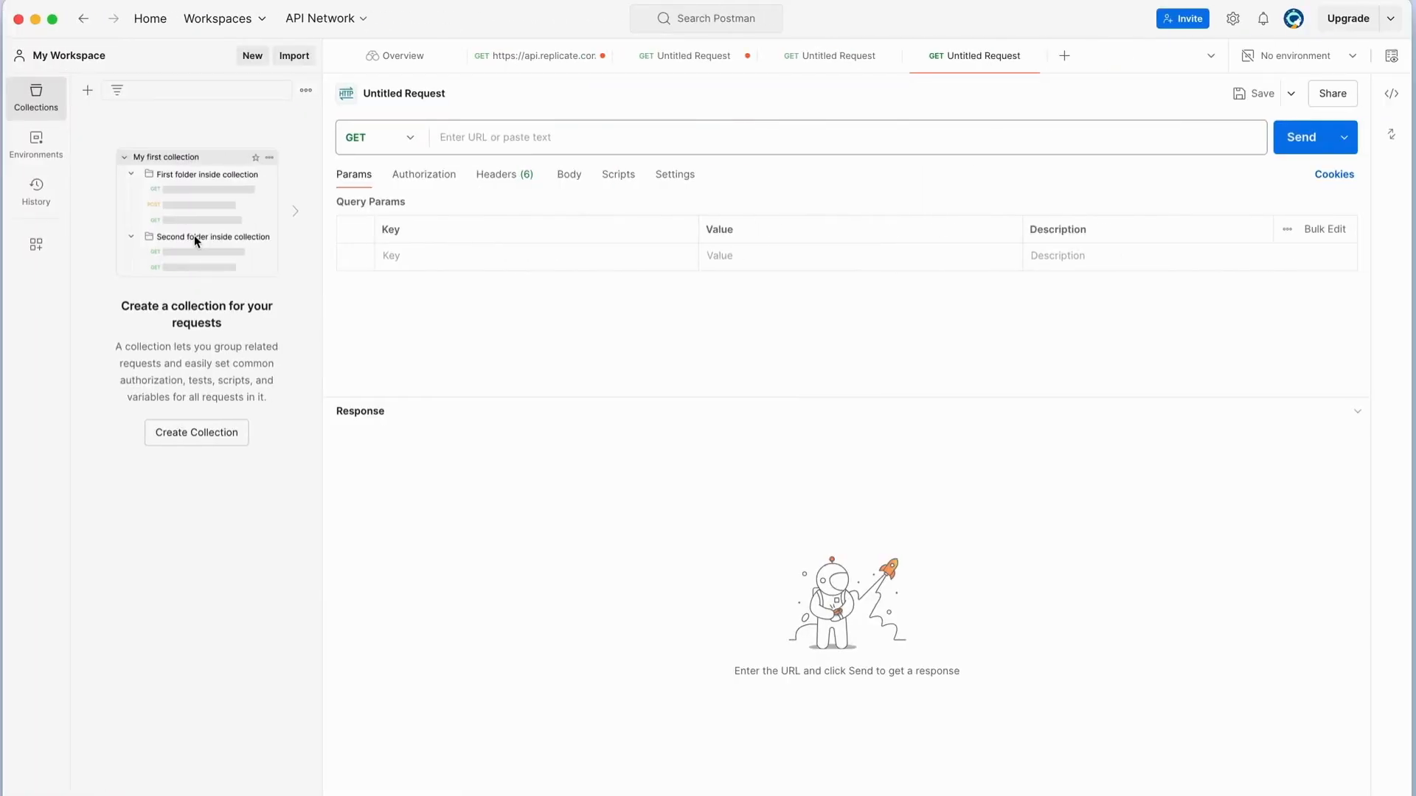
mouse_move(87, 90)
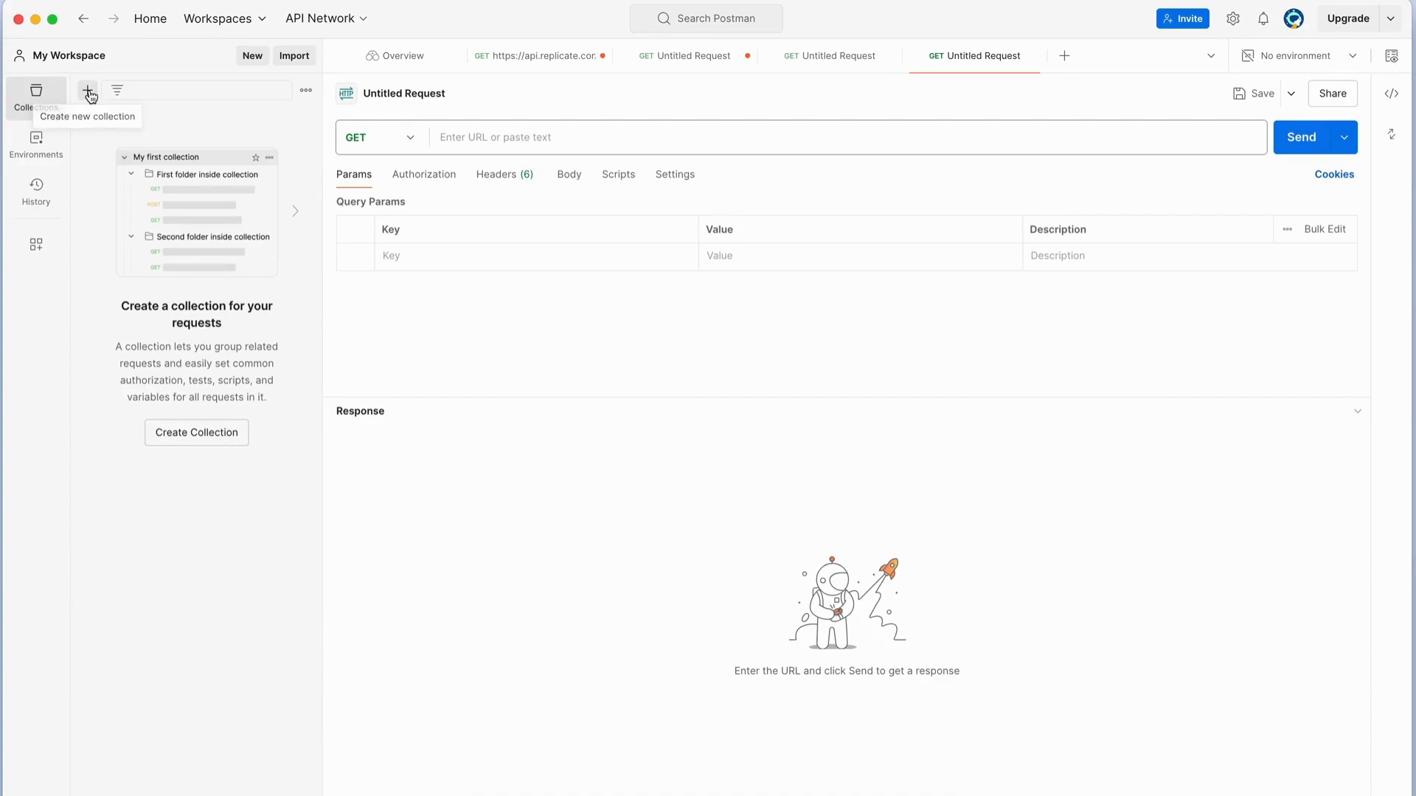
- Create the 'FLUX.1 Replicate' collection and add a first request to it
left_click(87, 90)
type("FLUX.1 Replicate")
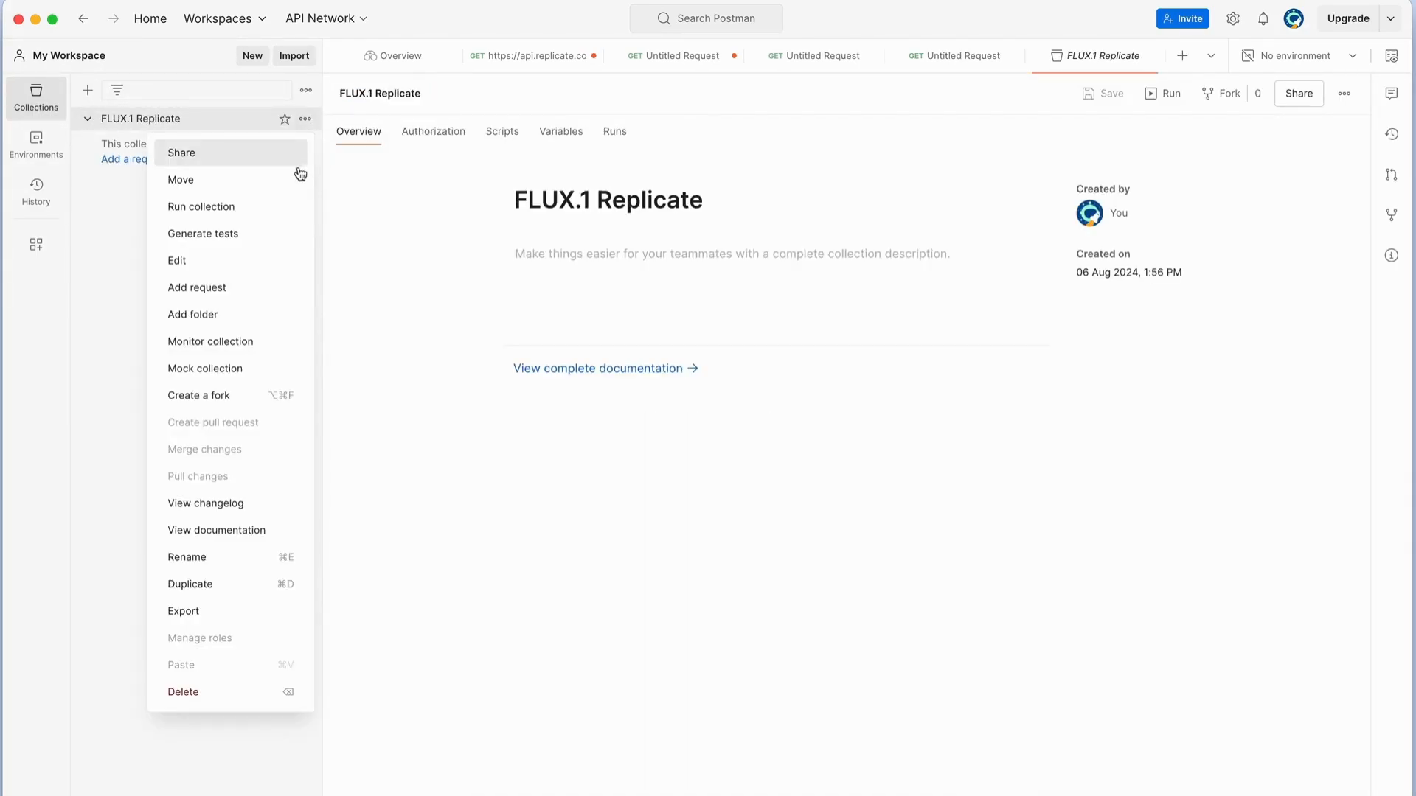
left_click(196, 288)
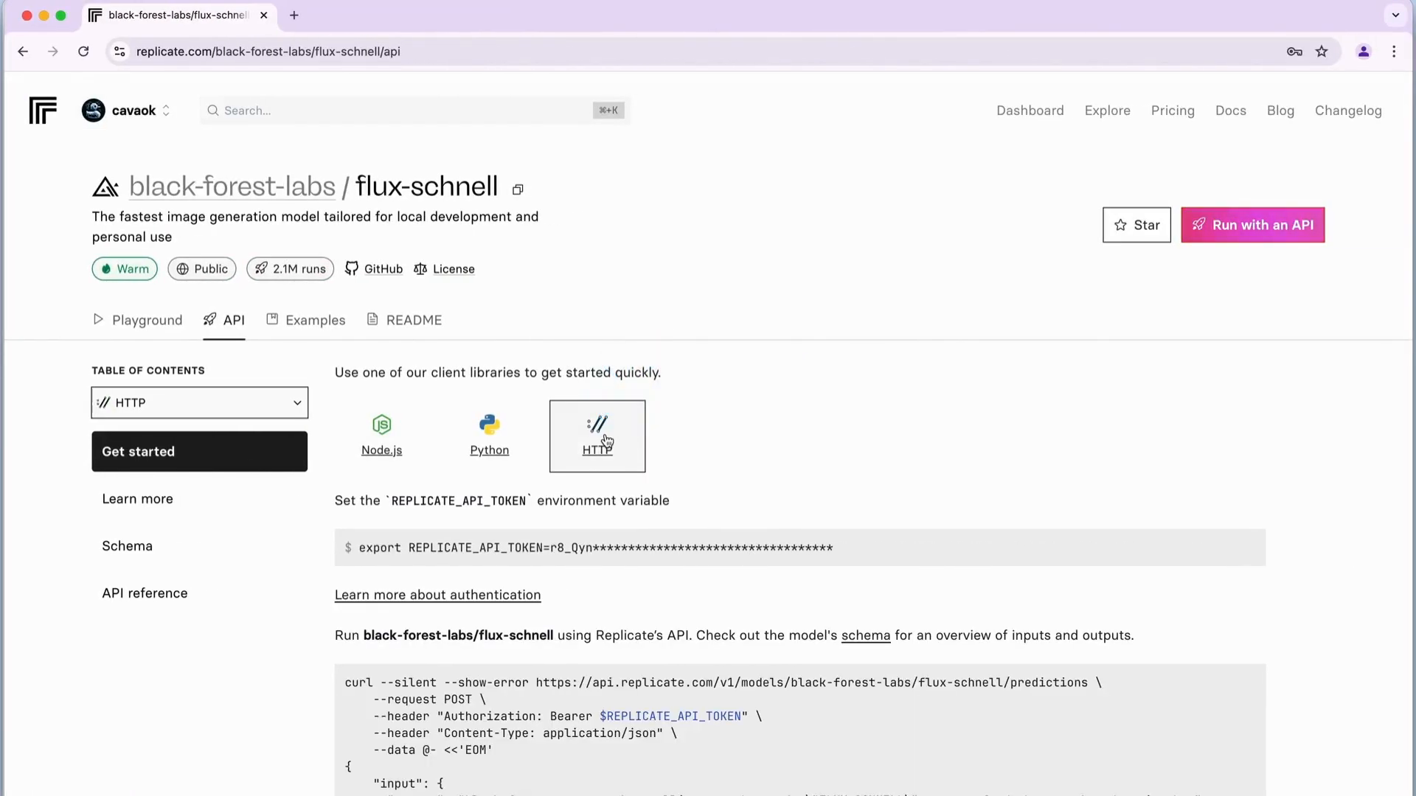
- Copy the flux-schnell predictions endpoint into the request and review its headers
scroll("down", 3)
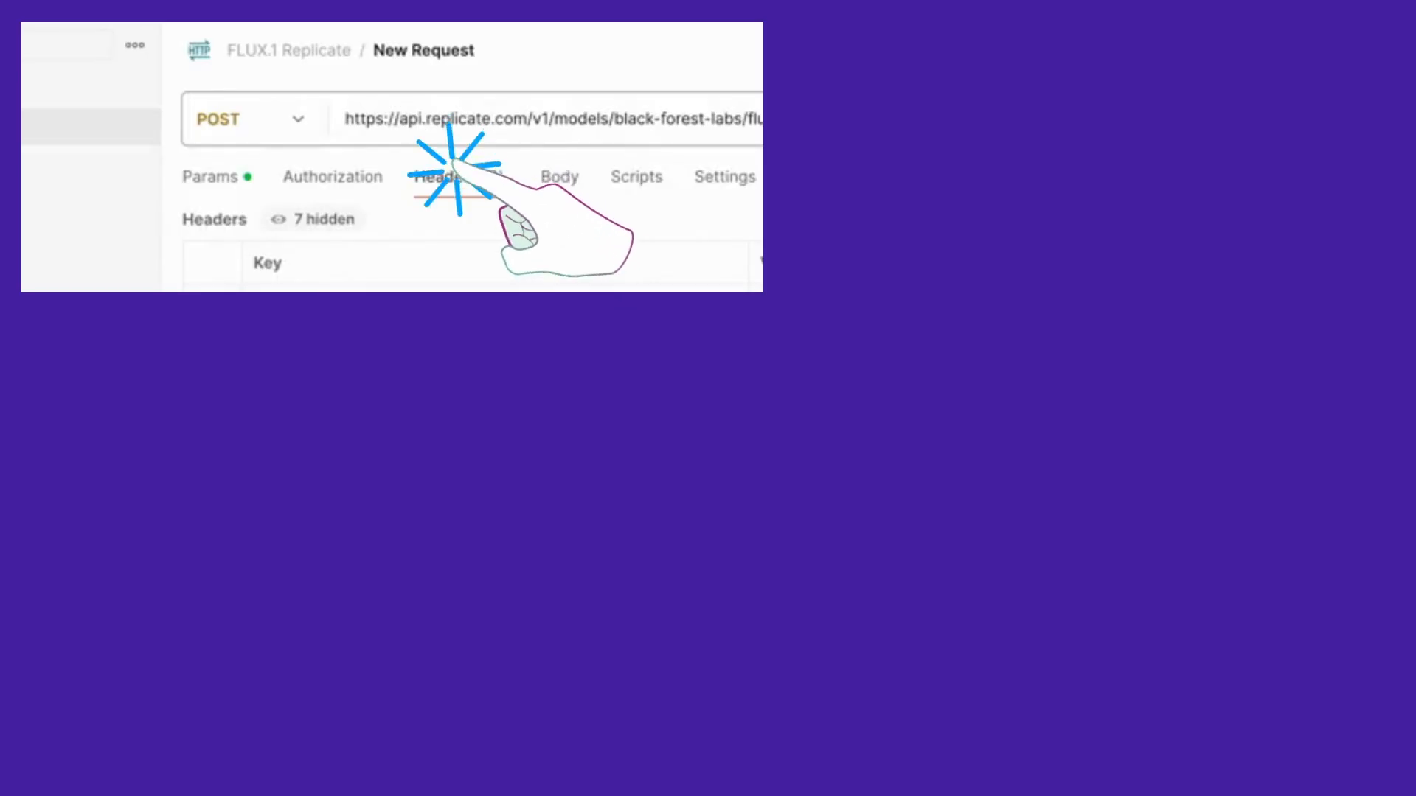
left_click(444, 175)
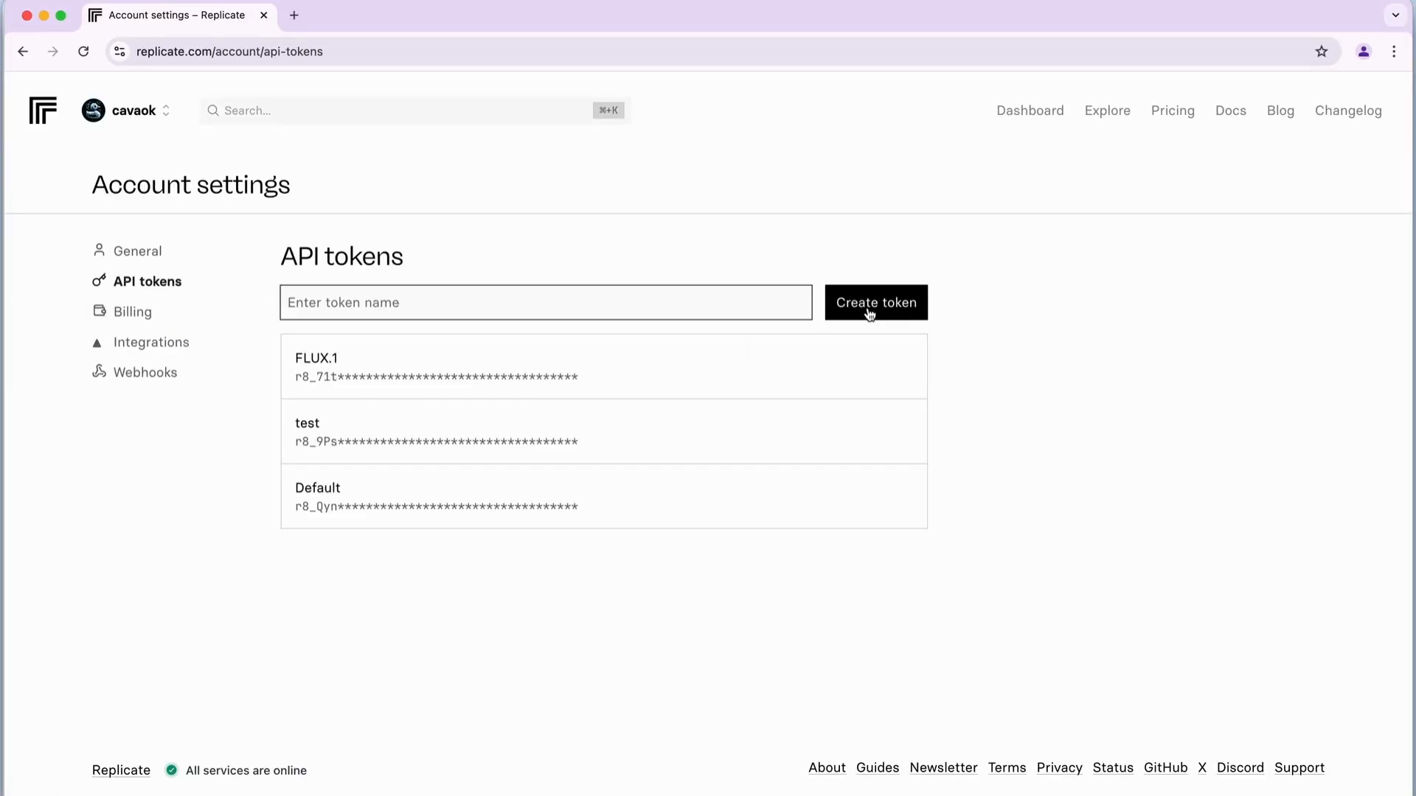
- Create a new Replicate API token from the account's API tokens page
left_click(874, 368)
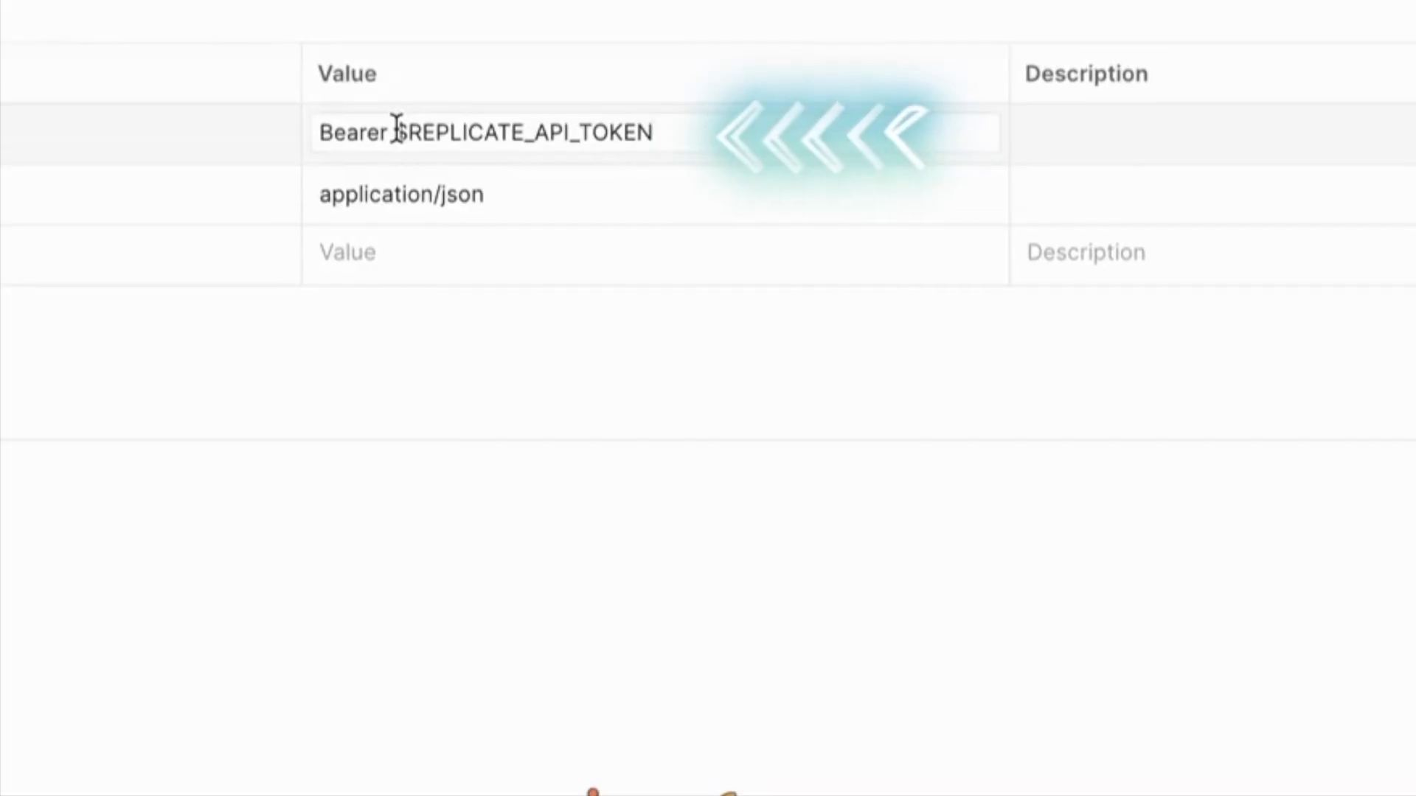
- Replace $REPLICATE_API_TOKEN with the real token and save the POST request
double_click(541, 133)
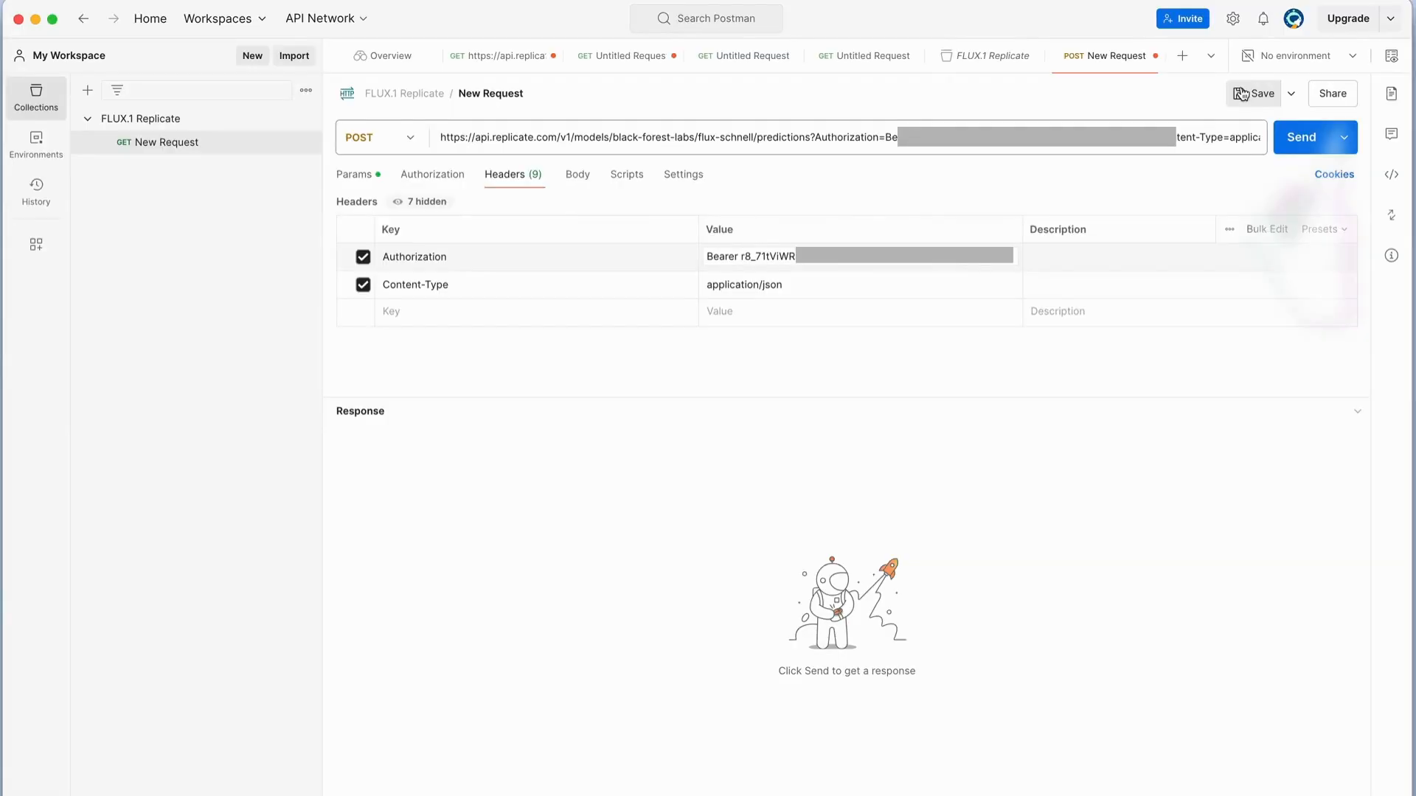
left_click(1258, 93)
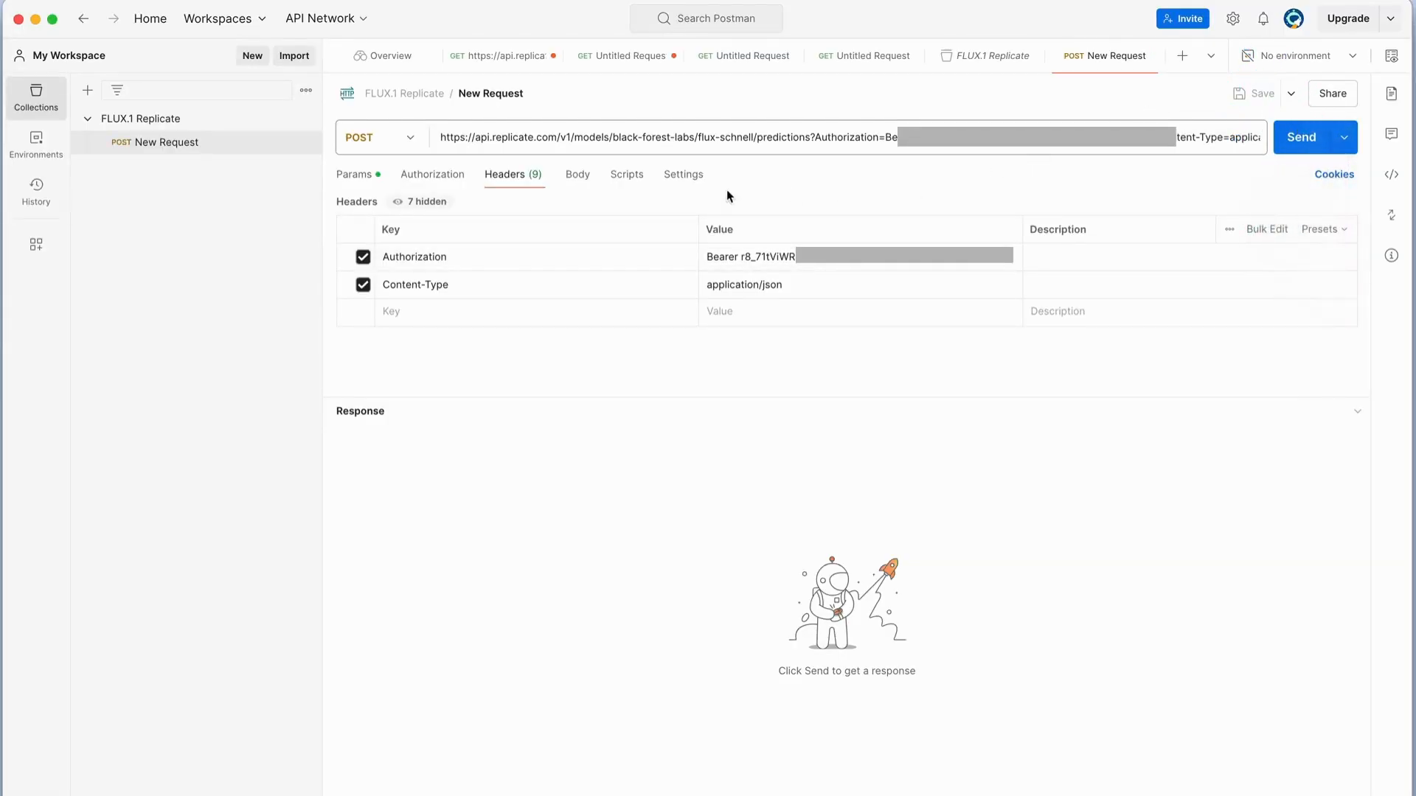
left_click(577, 174)
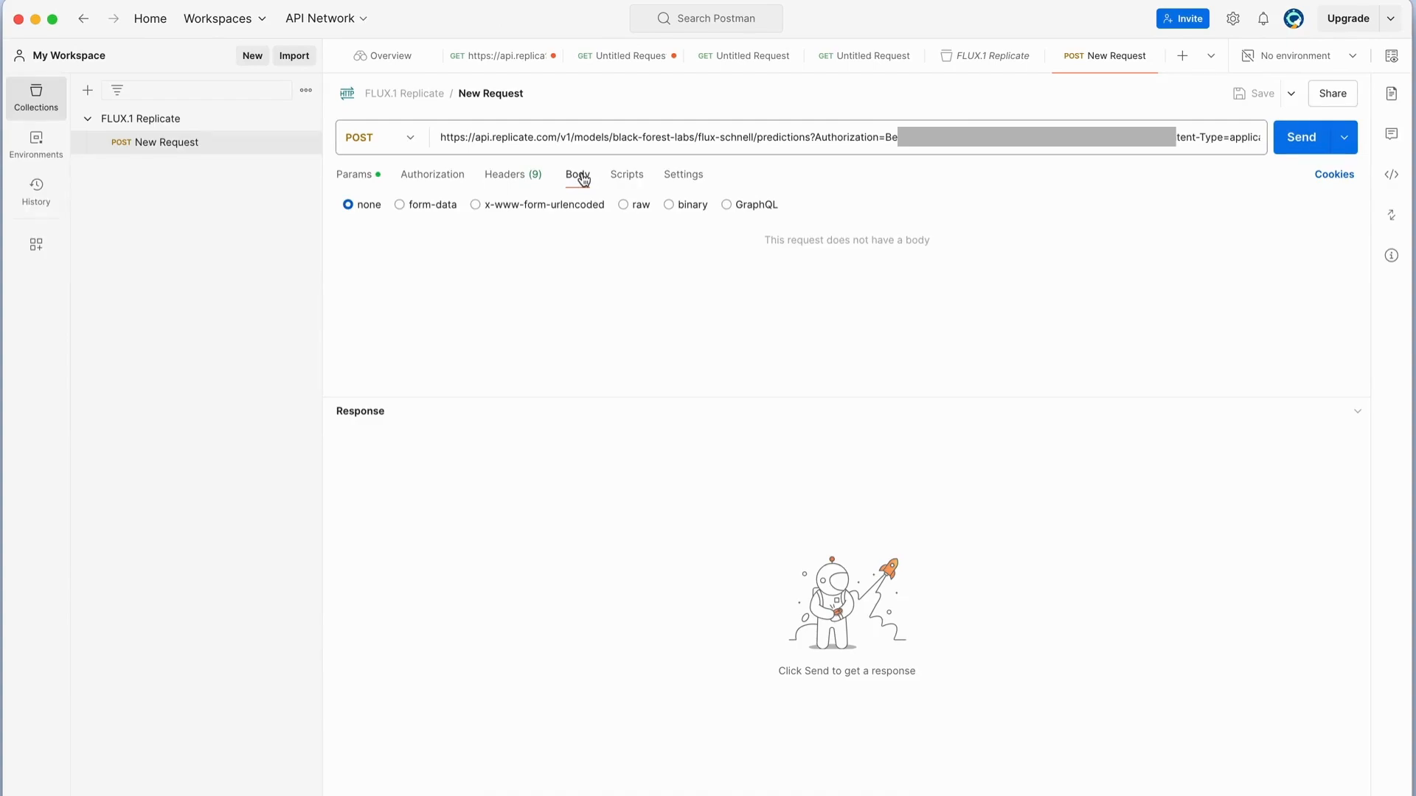
- Add a raw JSON body with the gateau cake prompt and output_quality 90, save and send it
left_click(629, 203)
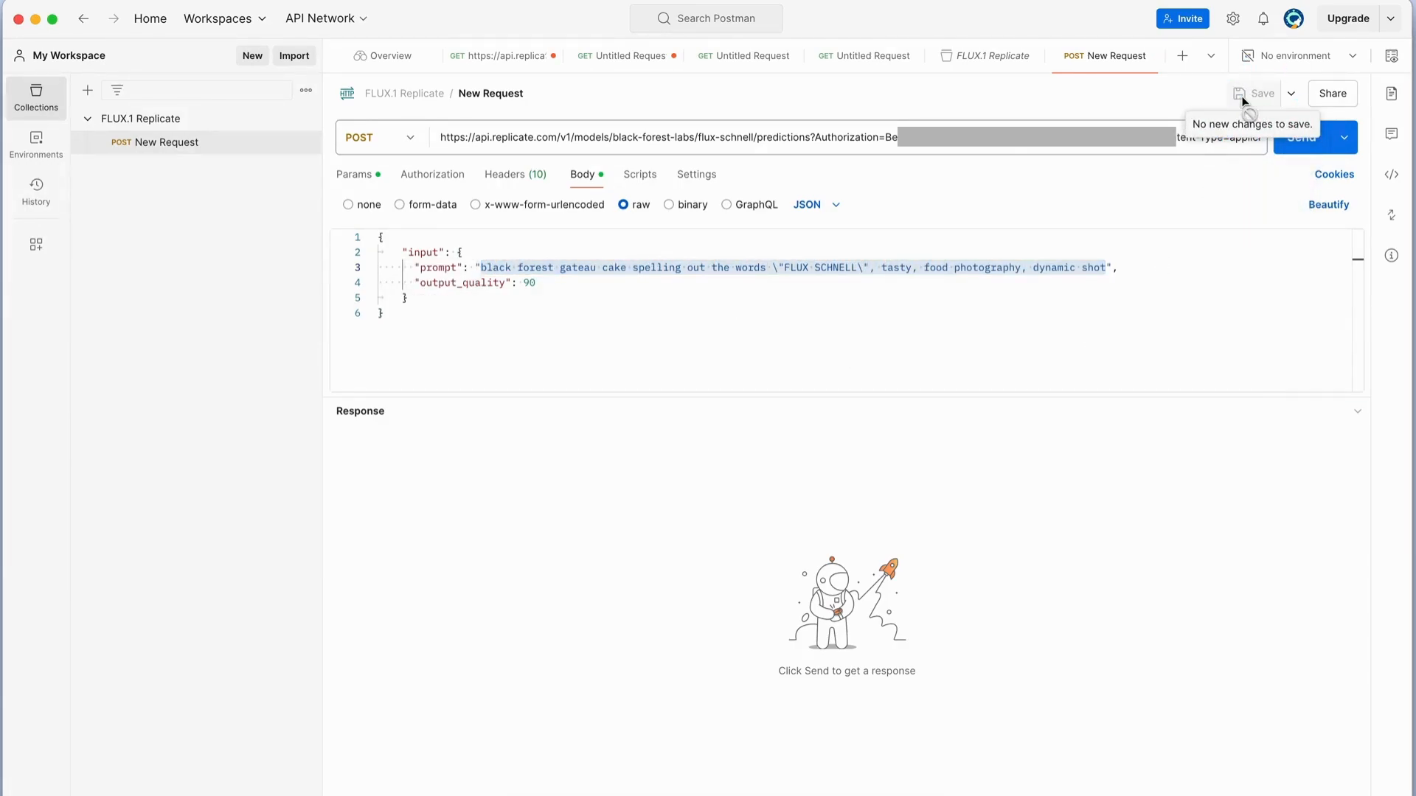
left_click(1301, 137)
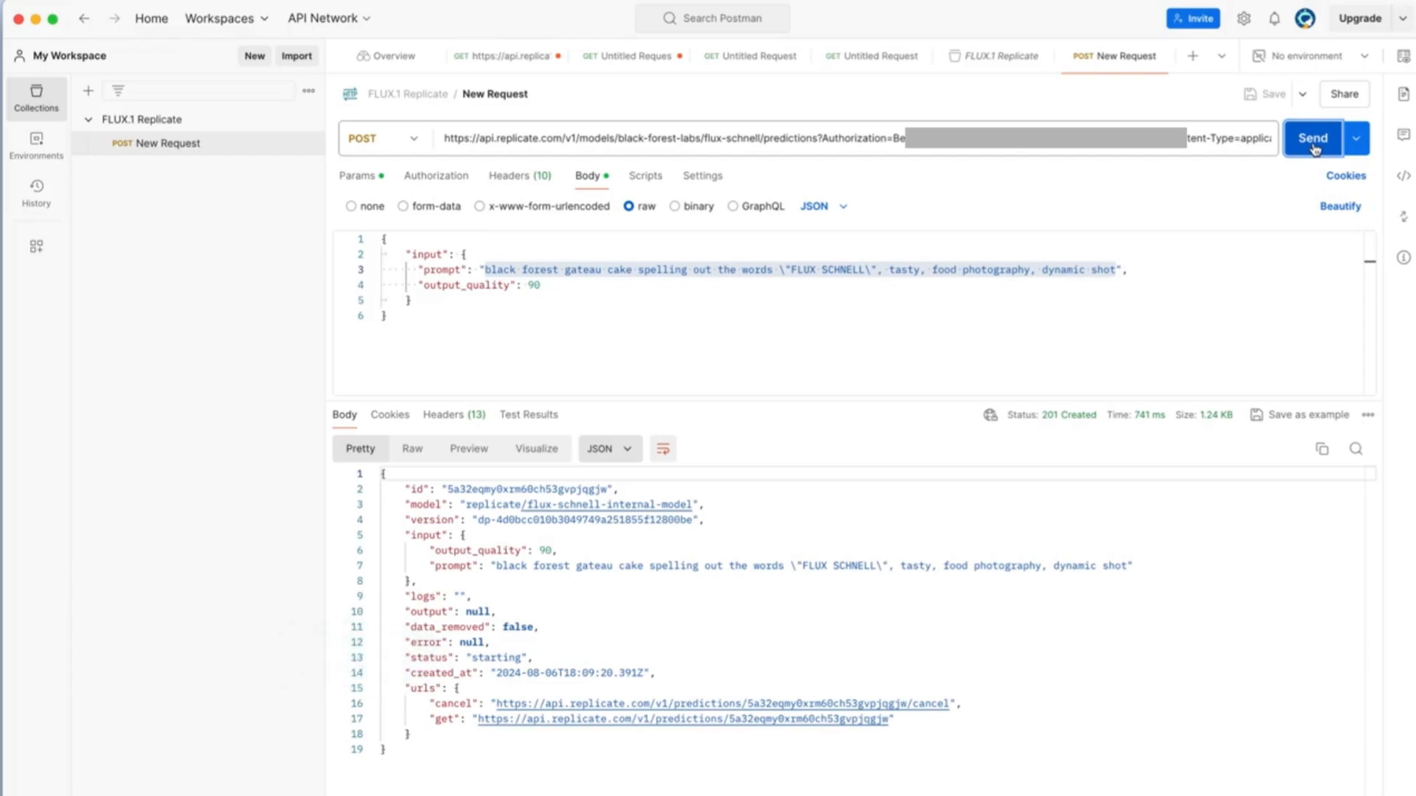
left_click(517, 174)
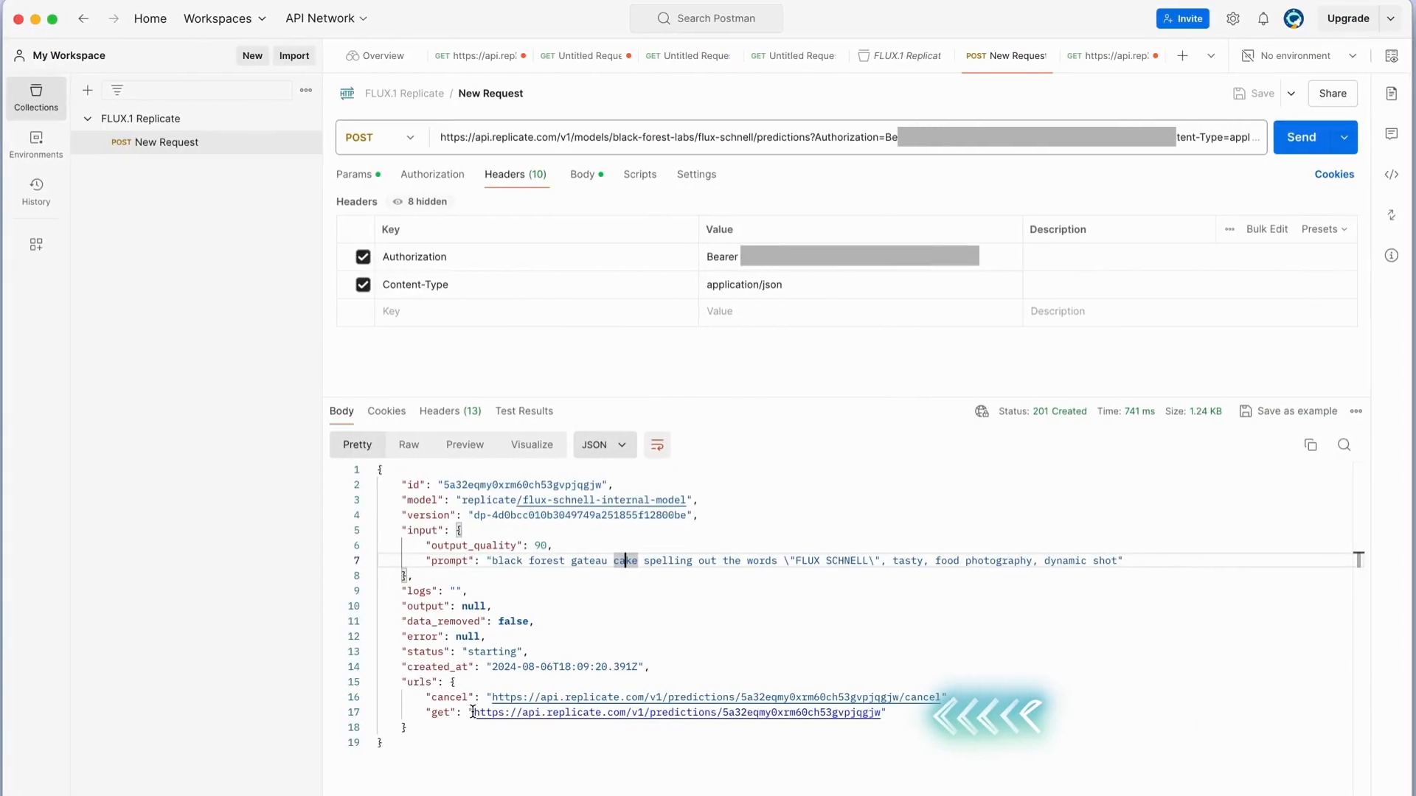
- Add a GET request for prediction 5a32eqmy0xrm60ch53gvpjqgjw with Authorization and Content-Type headers and send it
double_click(677, 712)
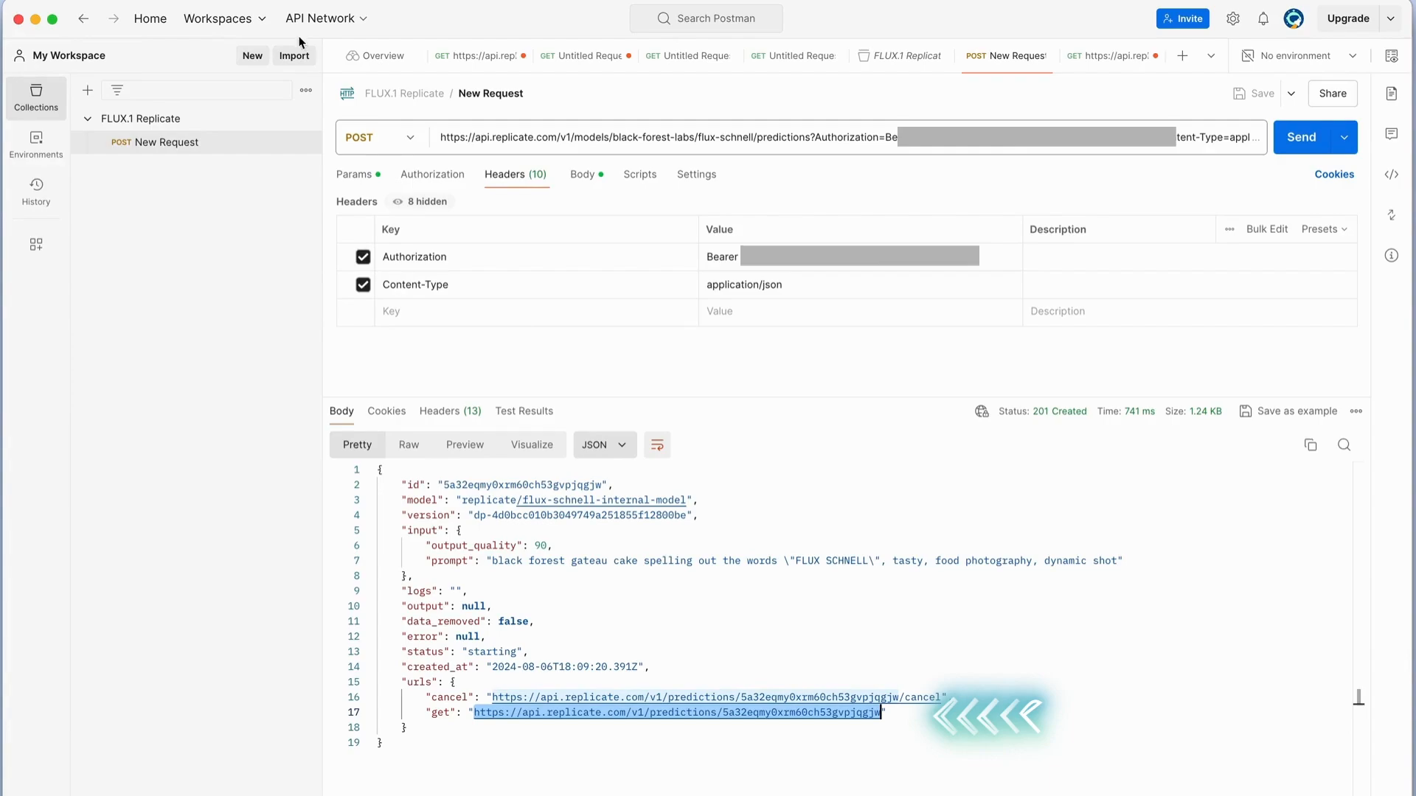
left_click(306, 122)
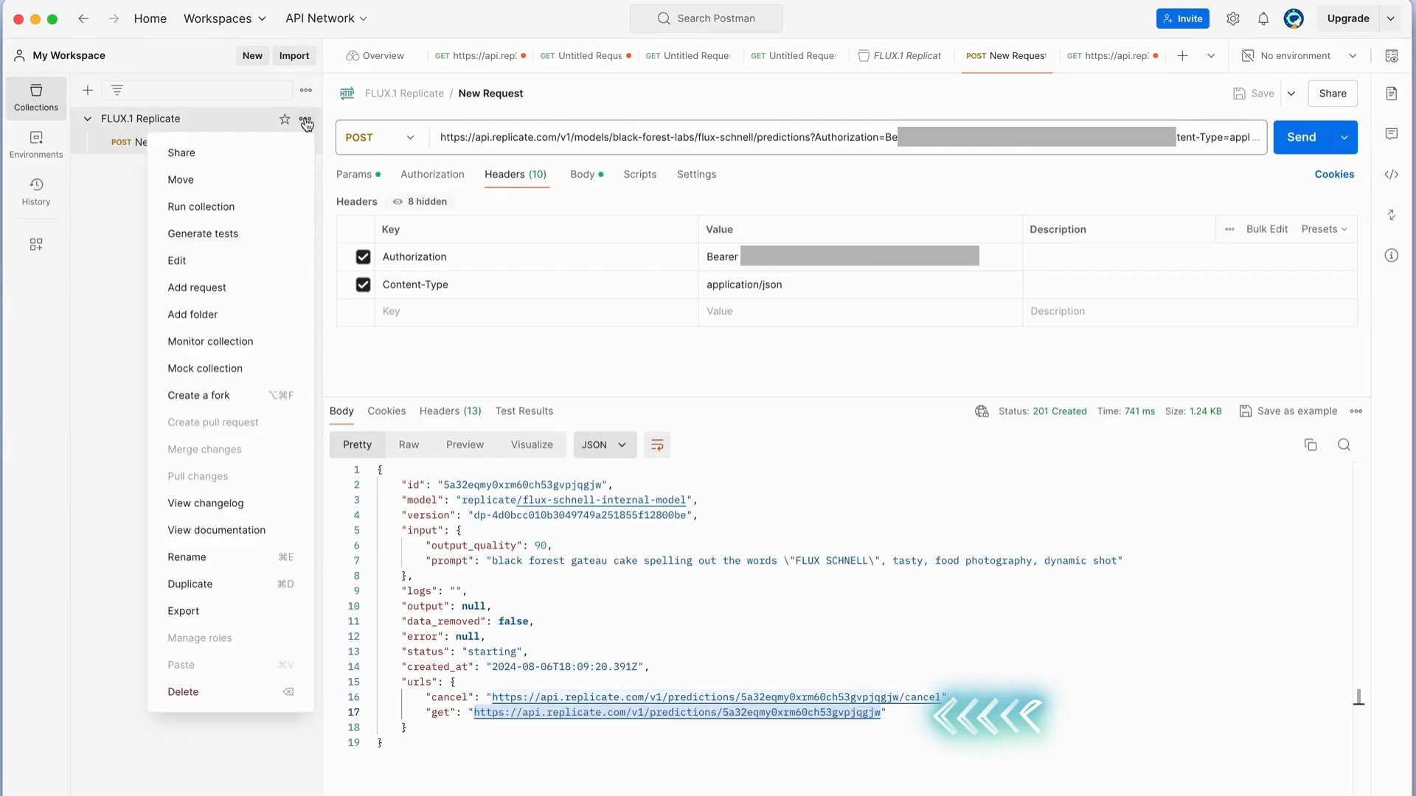
left_click(196, 287)
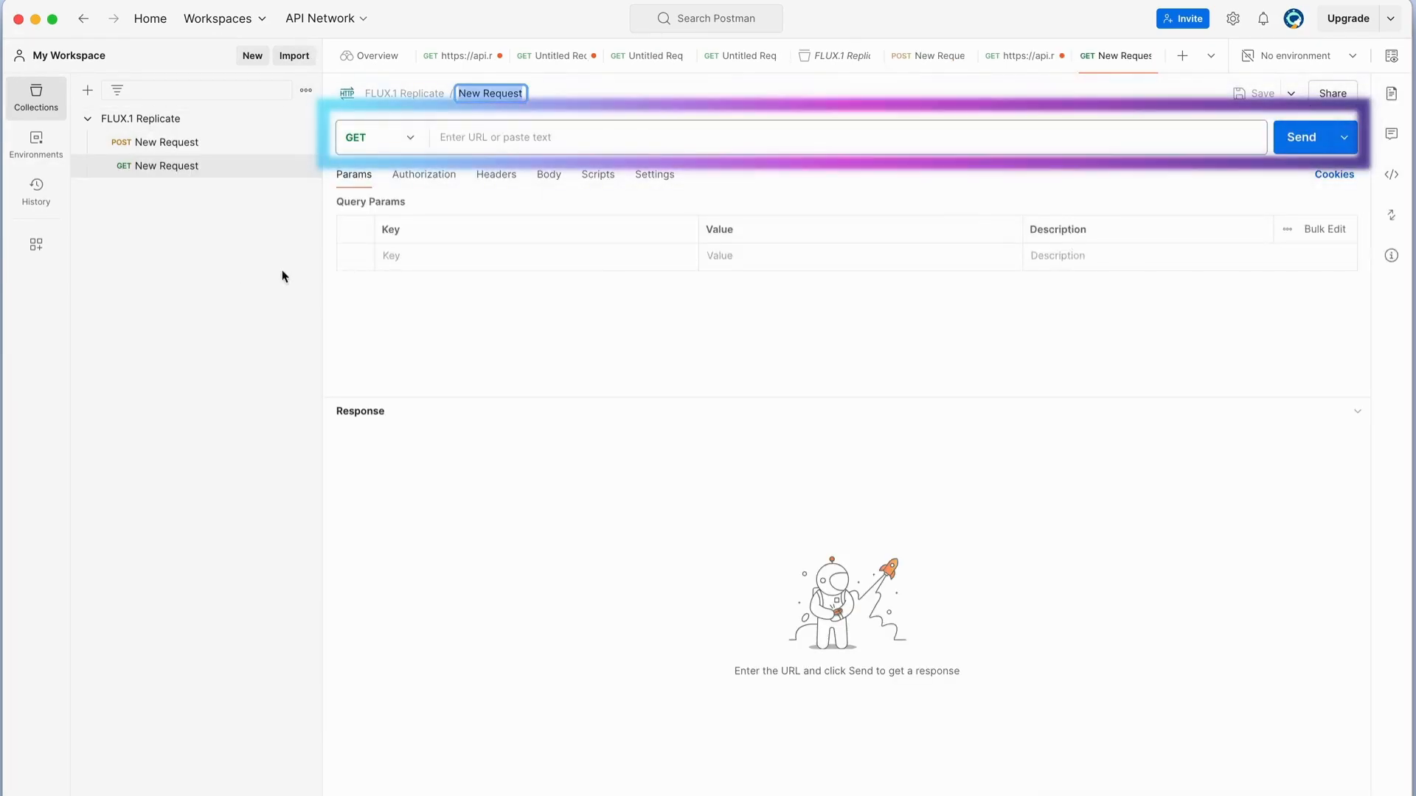
type("https://api.replicate.com/v1/predictions/5a32eqmy0xrm60ch53gvpjqgjw")
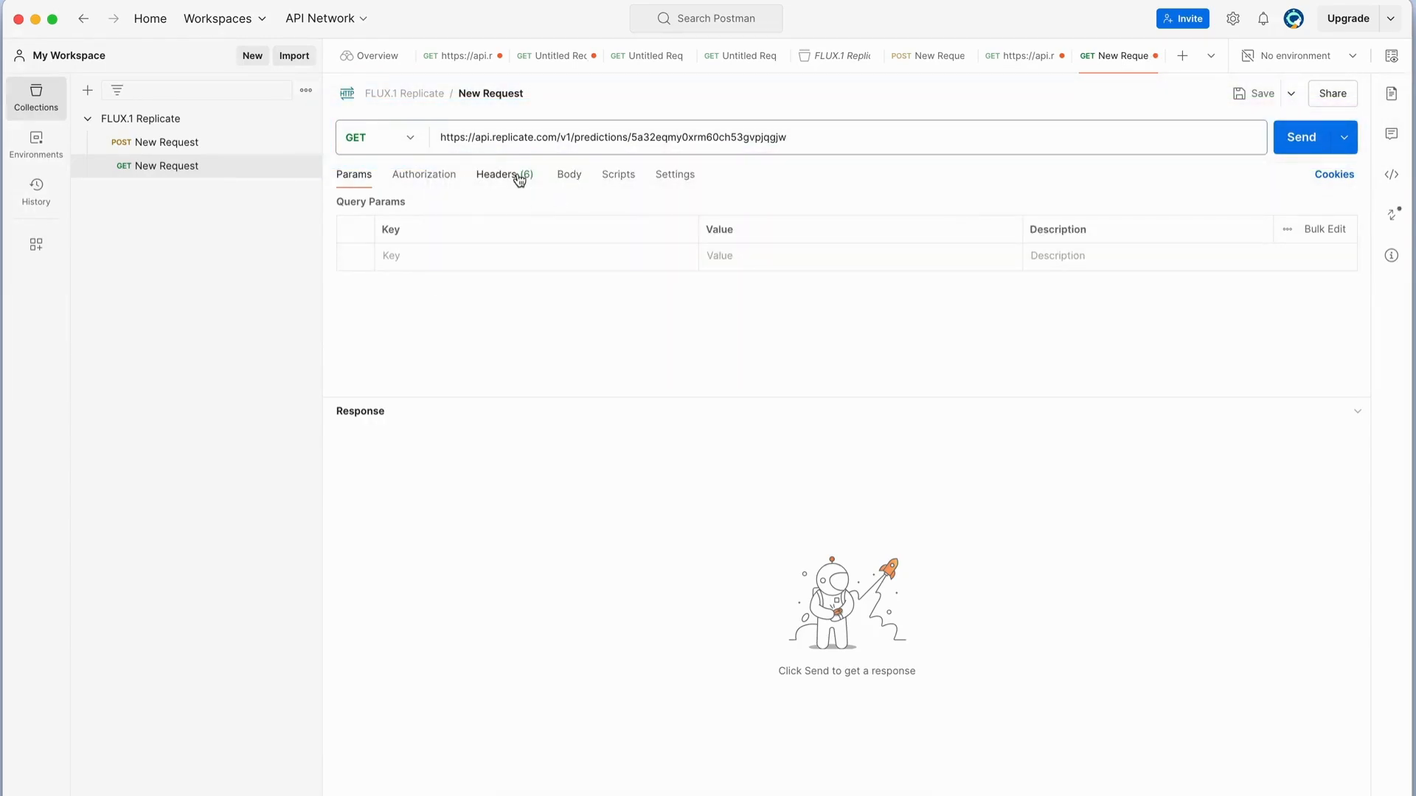
left_click(497, 174)
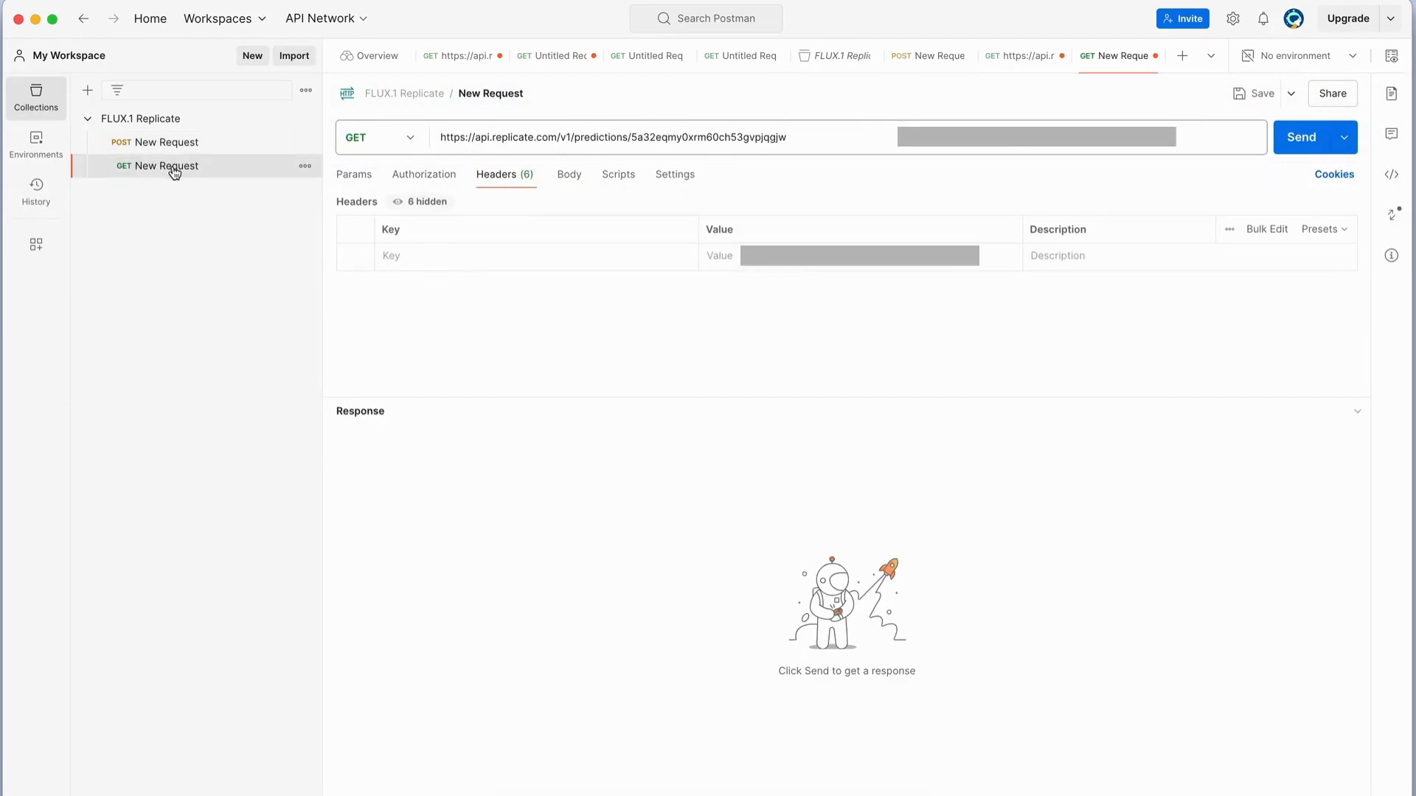
left_click(1300, 137)
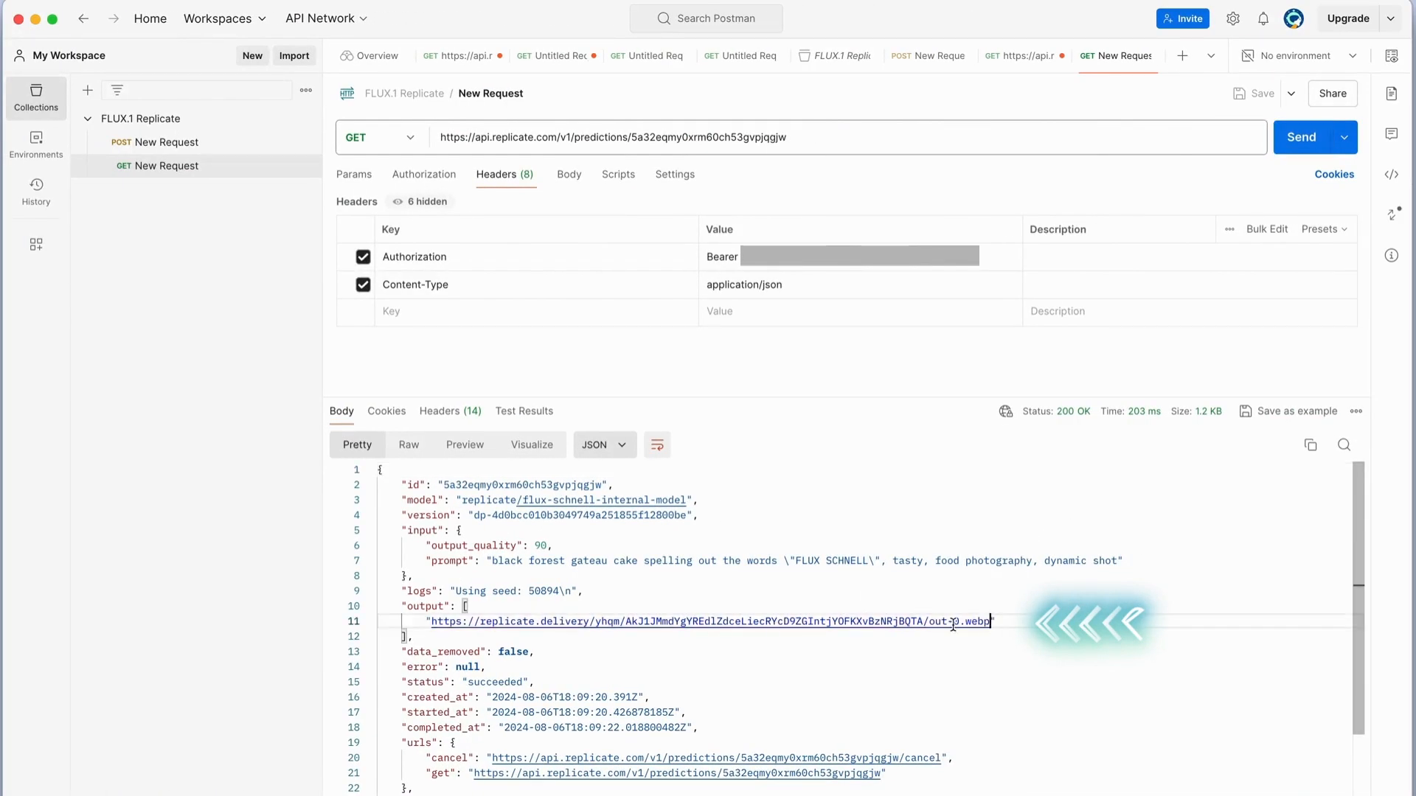
- Follow the output image URL to download out-0.webp in Chrome
left_click(709, 621)
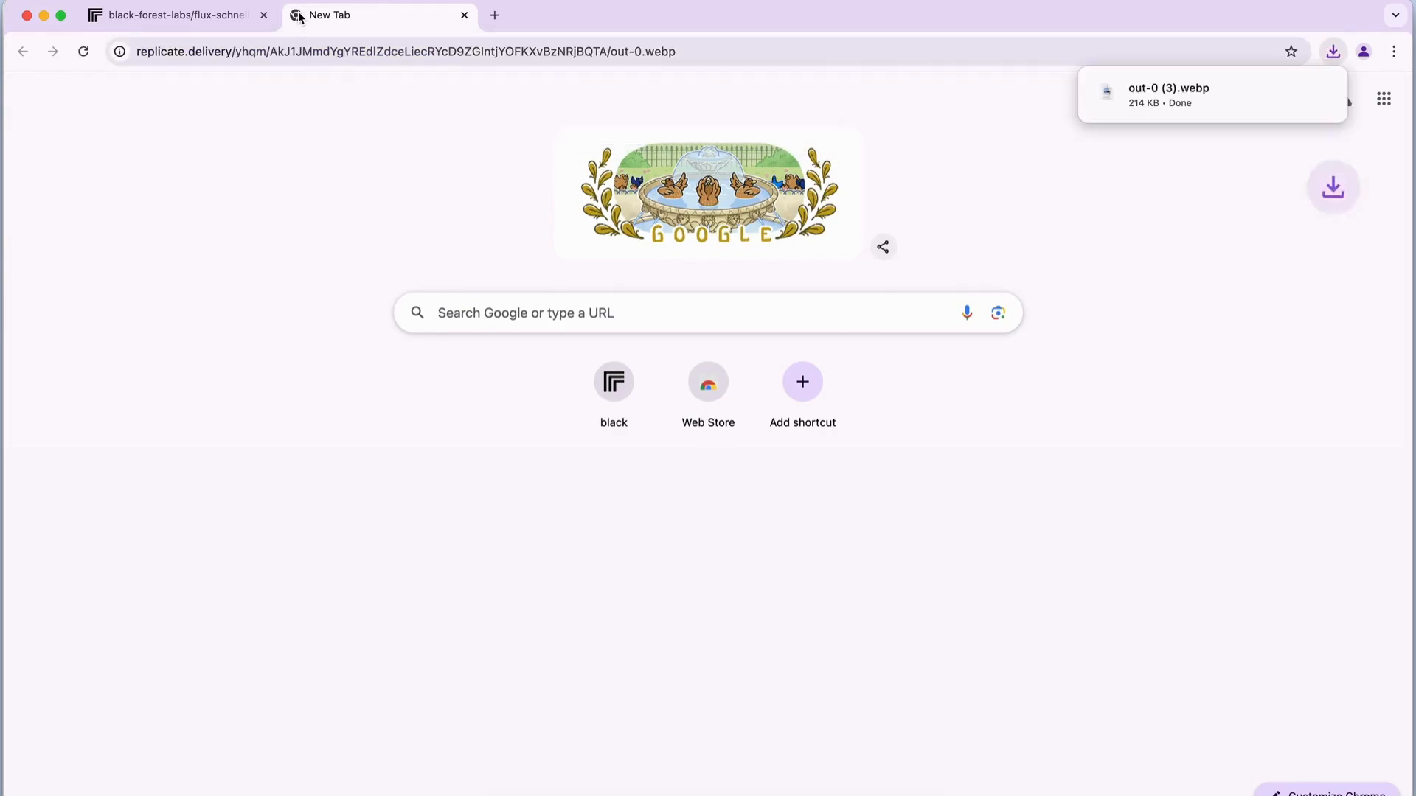
mouse_move(1067, 185)
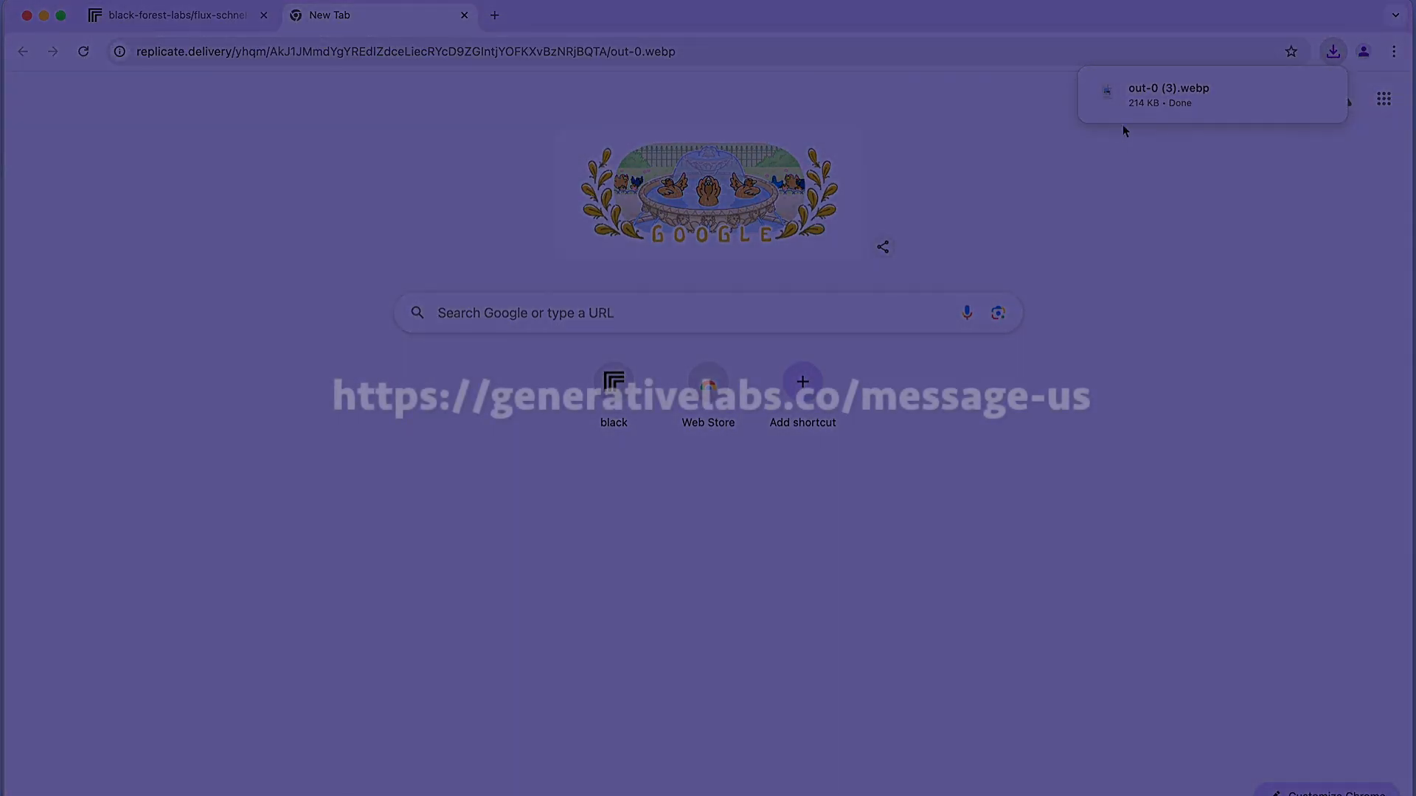
mouse_move(1174, 94)
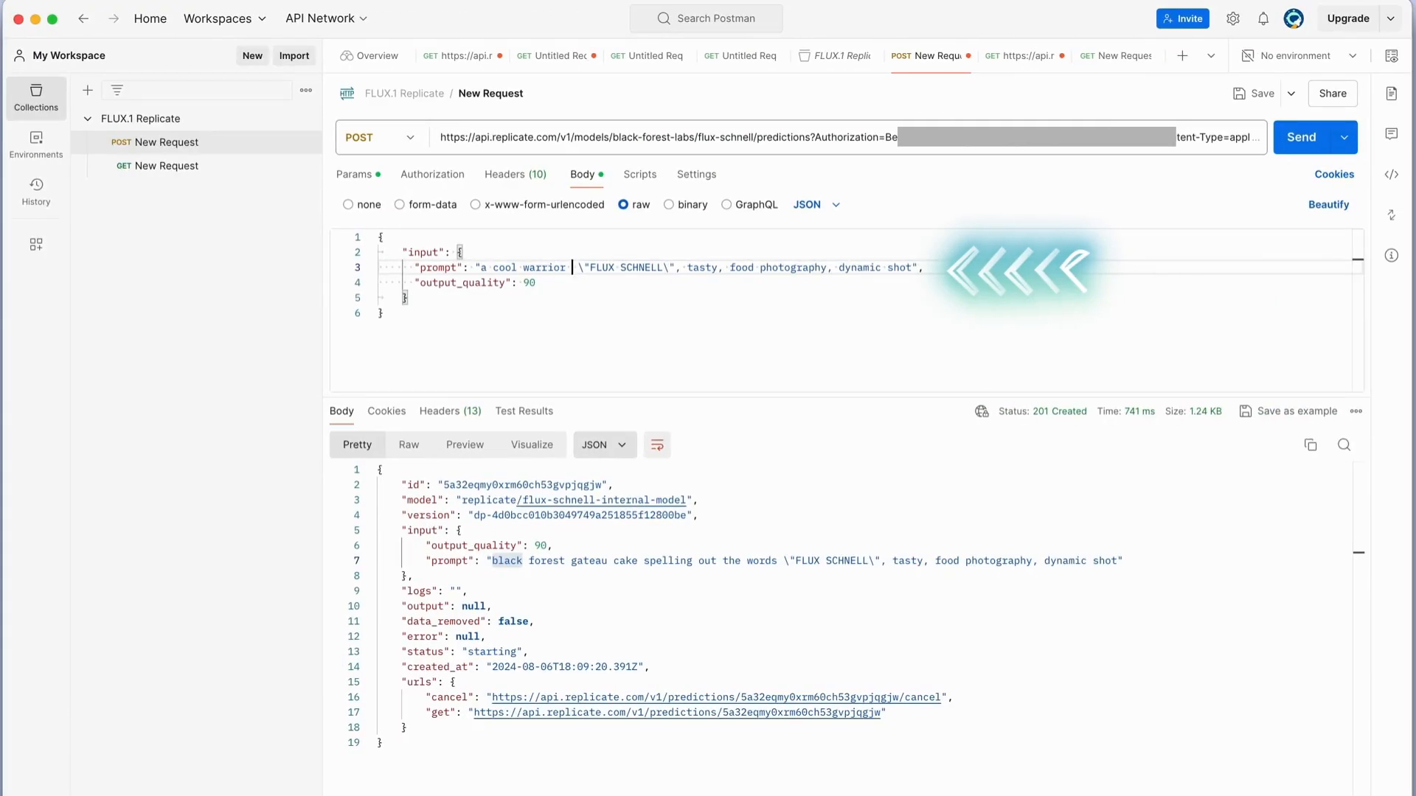
- Rewrite the prompt as a cool warrior with a 'FLUX SCHNELL' shield, cyber style, and save
type("with a shield displaying the words \\\"FLUX SCHNELL\\\", electronic, cyber, new age, vibrant colors, majestic")
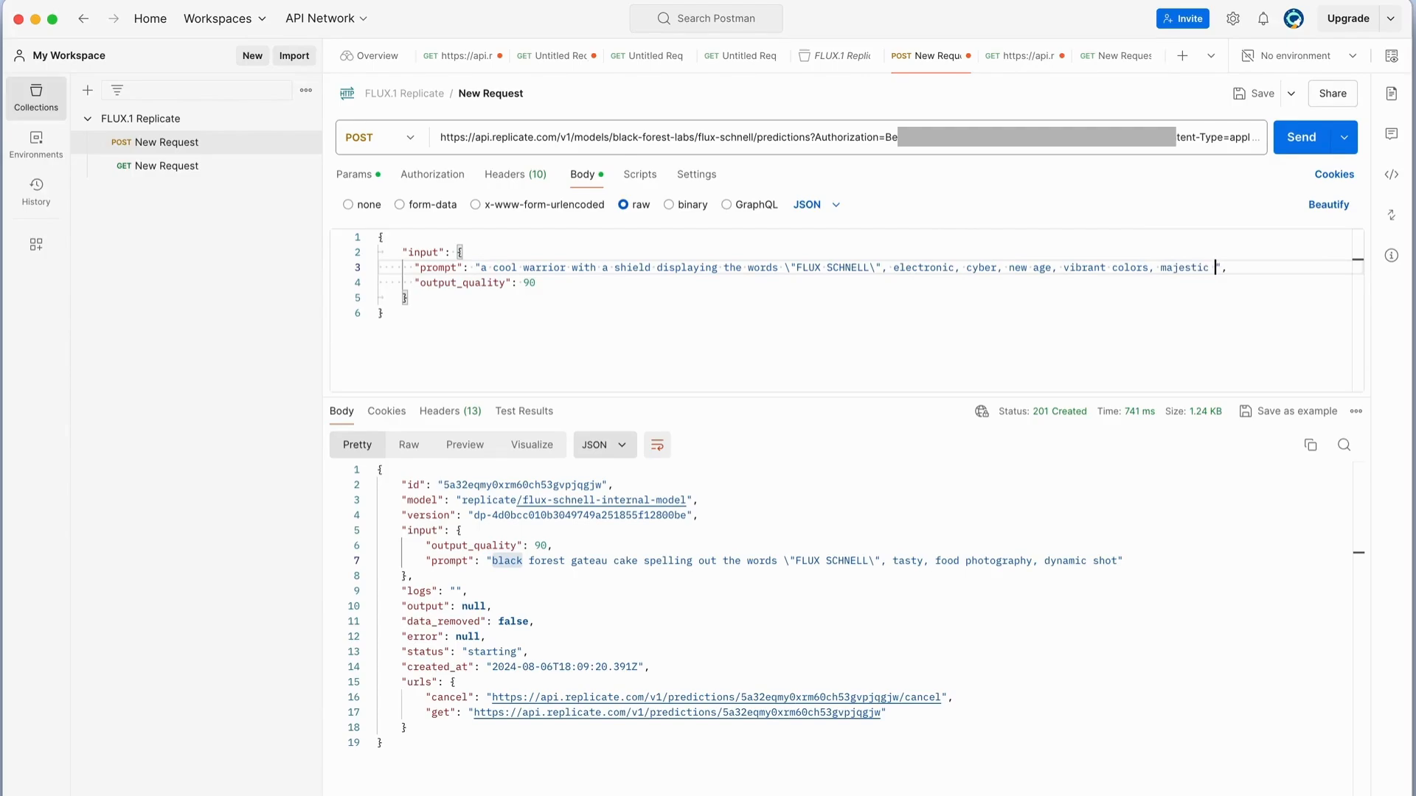
type("shot")
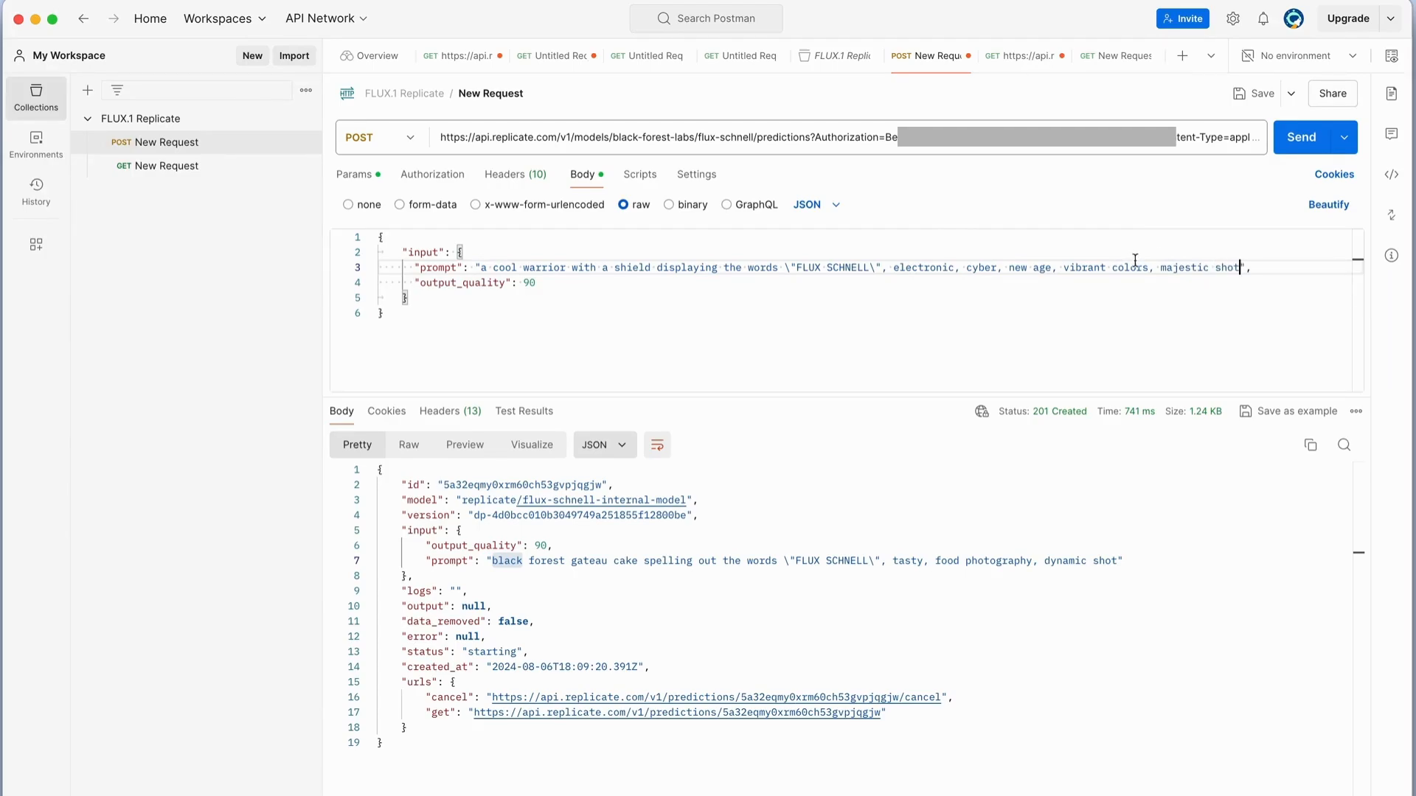
mouse_move(1261, 93)
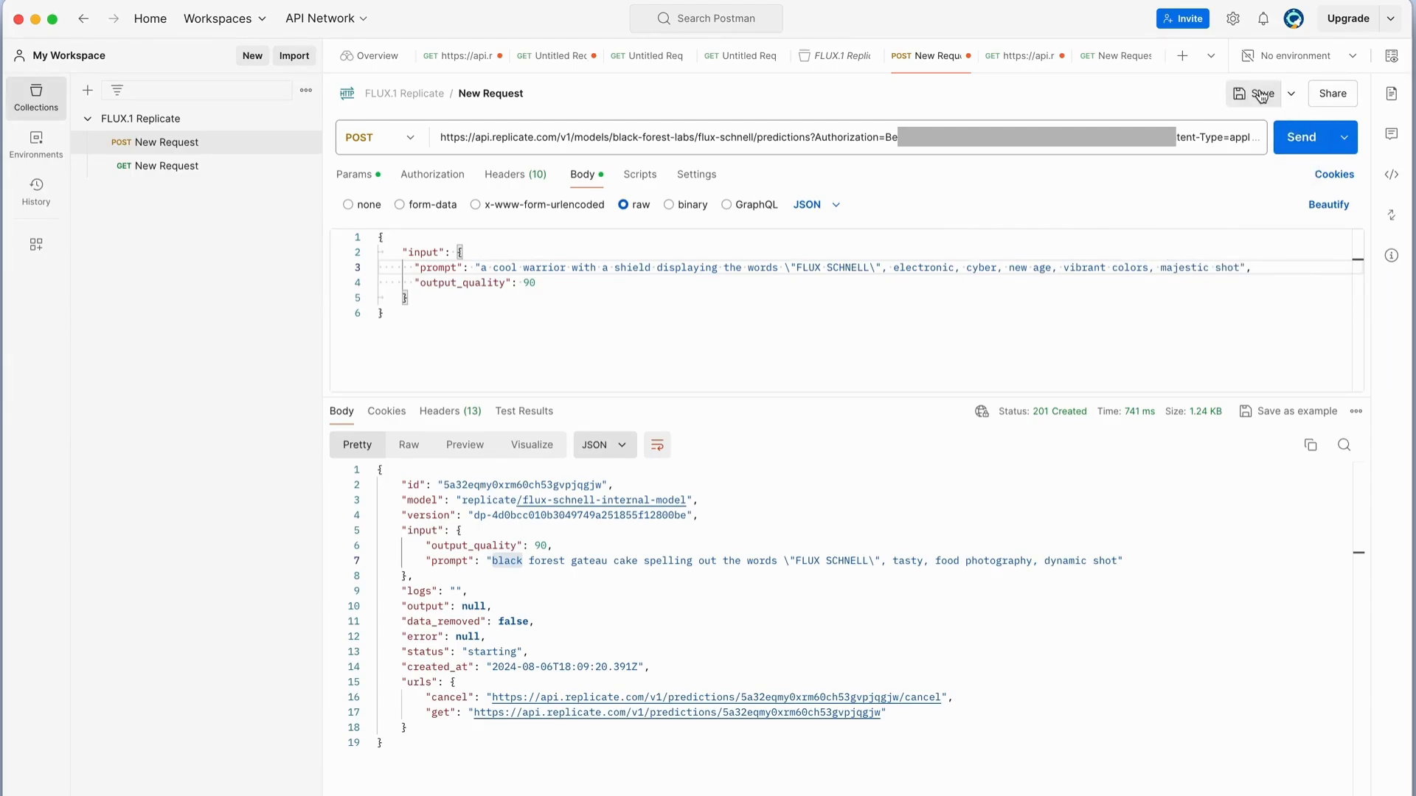
left_click(1308, 136)
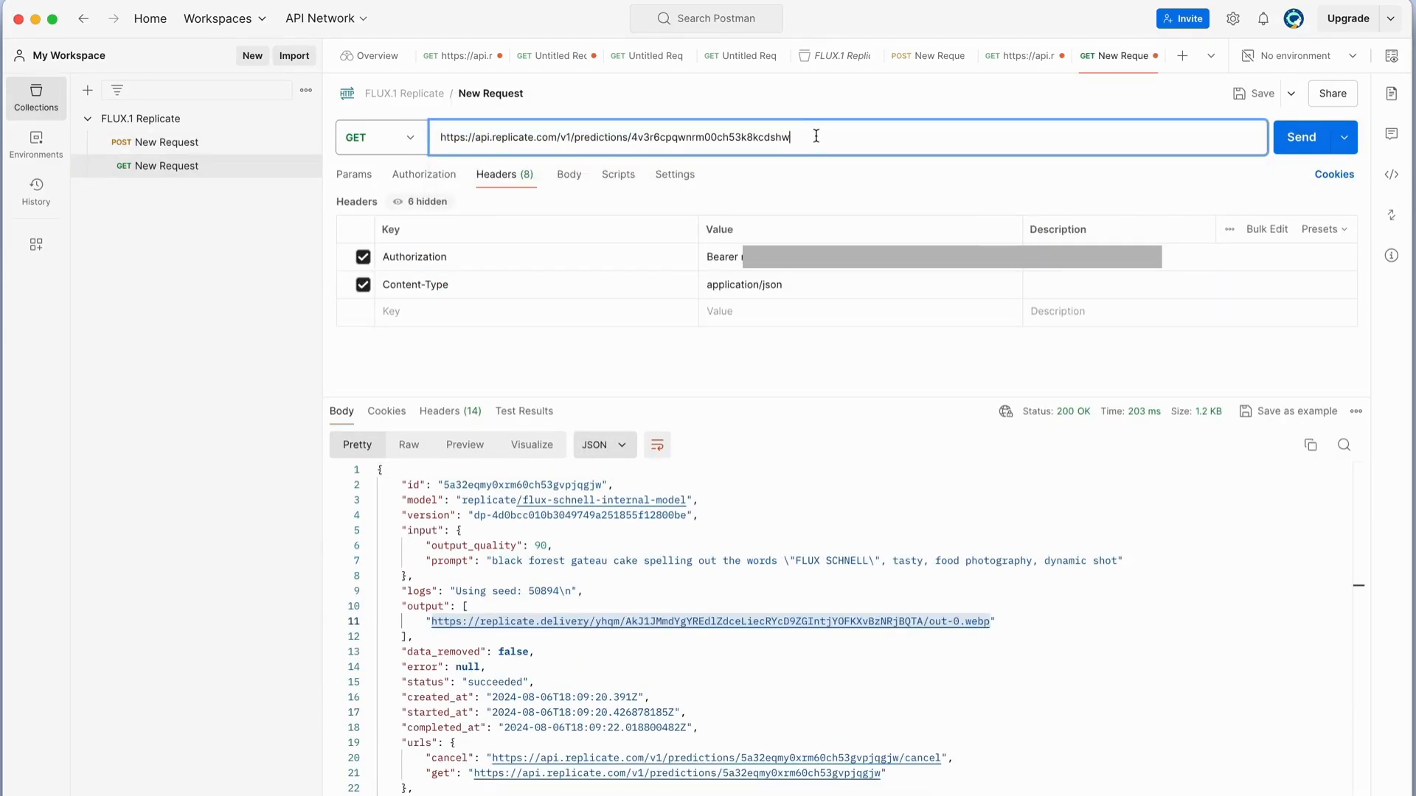
- Save the GET request with the new prediction URL and fetch its succeeded result
left_click(1261, 93)
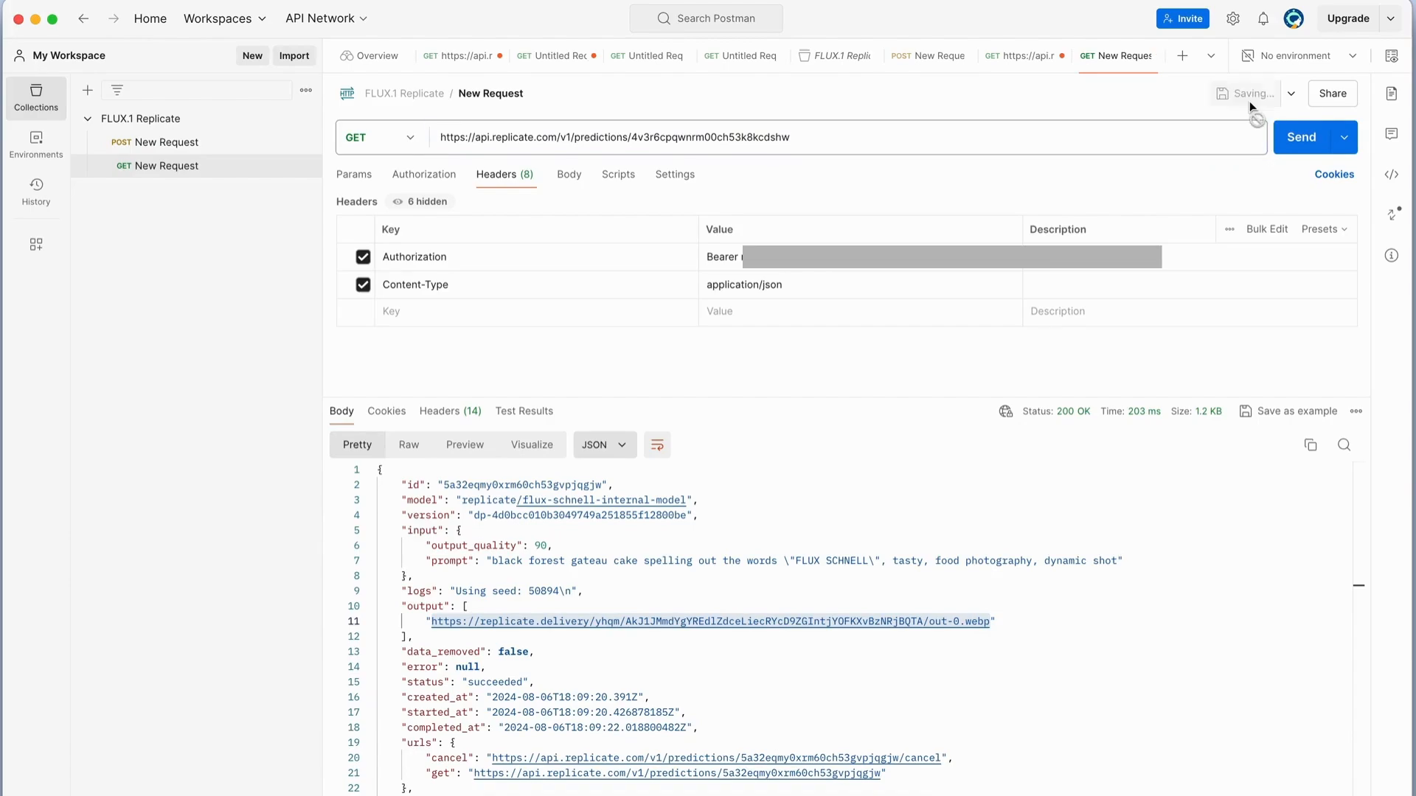
left_click(1300, 138)
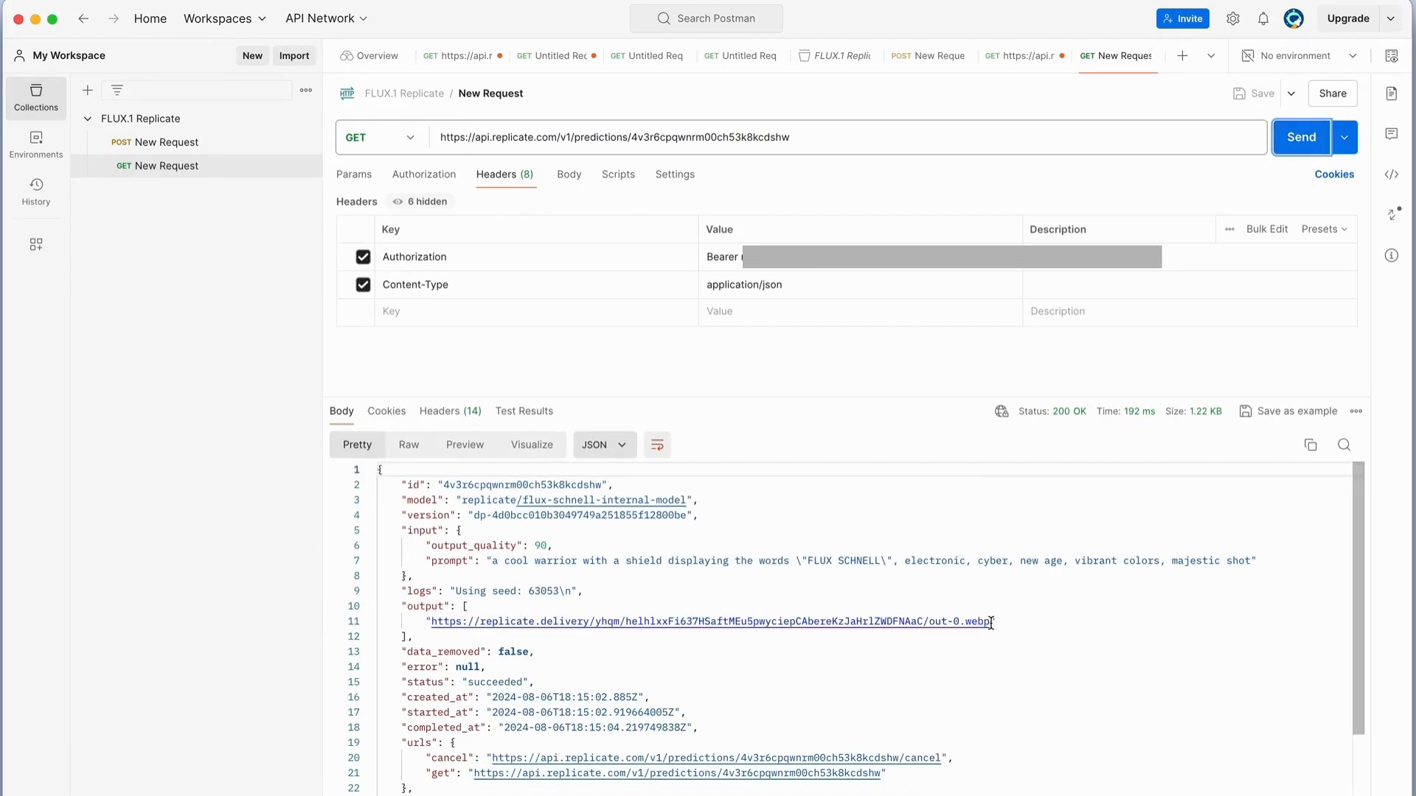